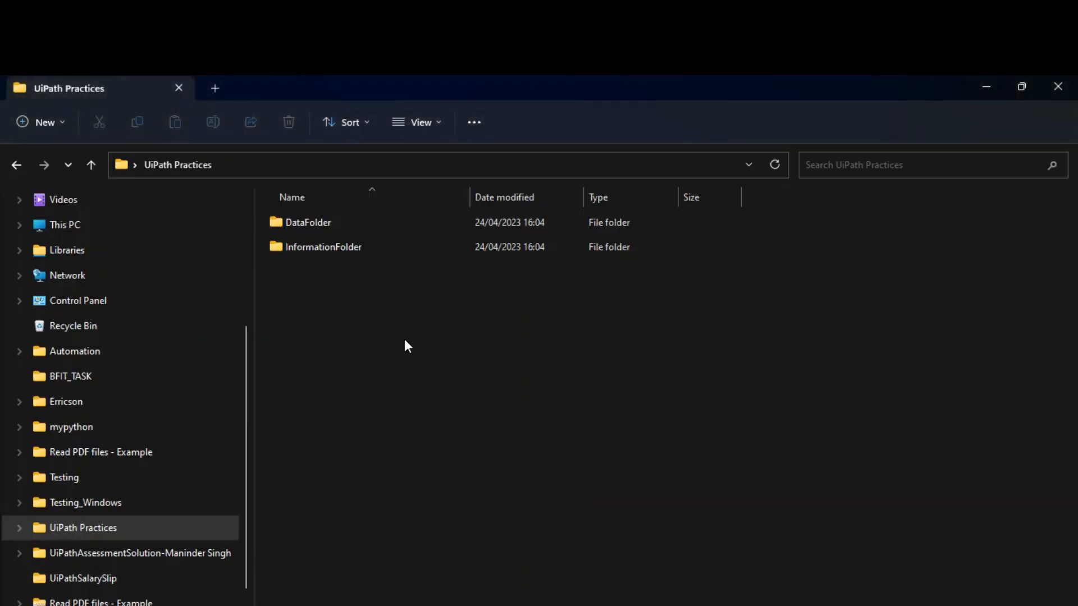
Open DataFolder, then show the String variables fileFullPath and destinationFolderPath.
click(308, 222)
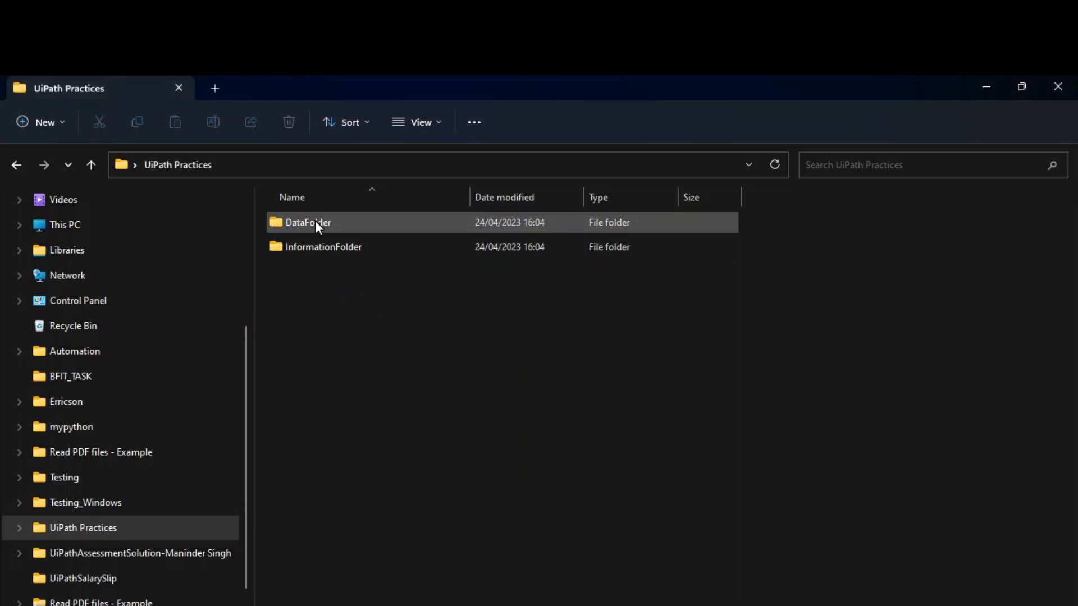
double_click(307, 222)
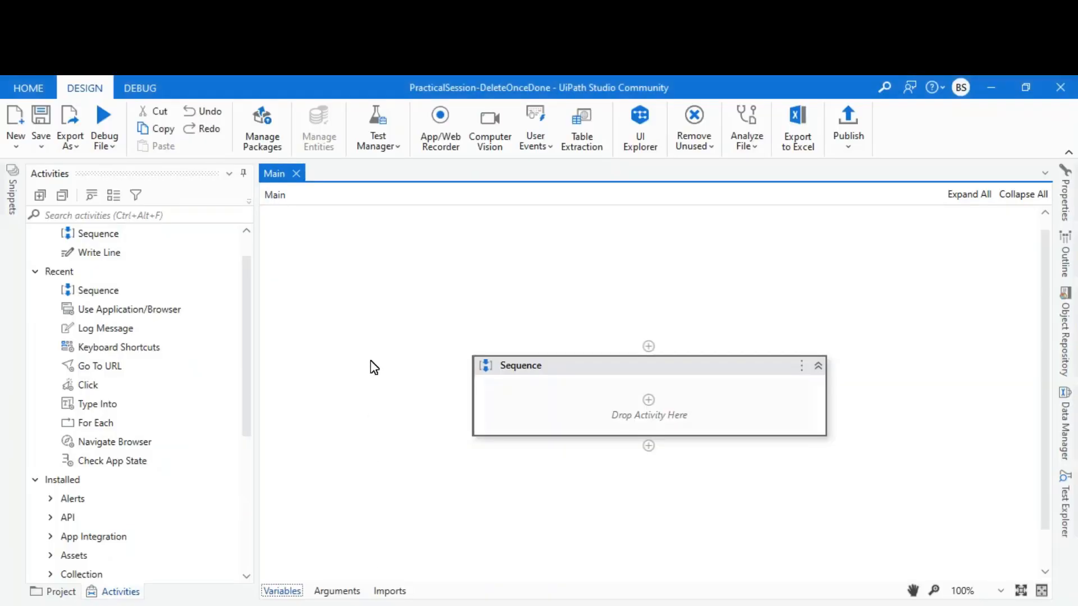
mouse_move(594, 366)
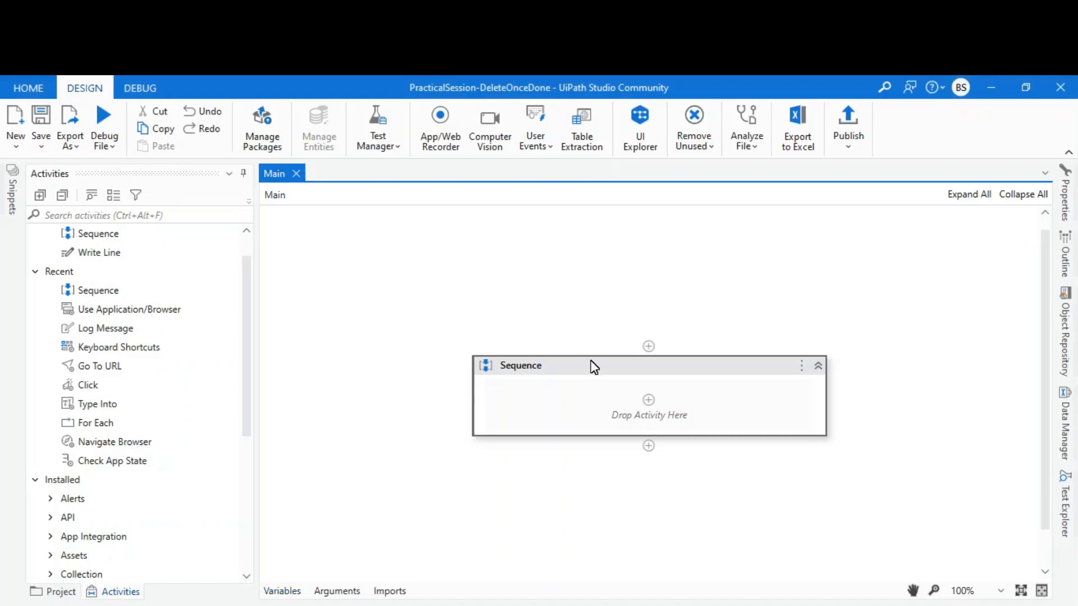
click(282, 591)
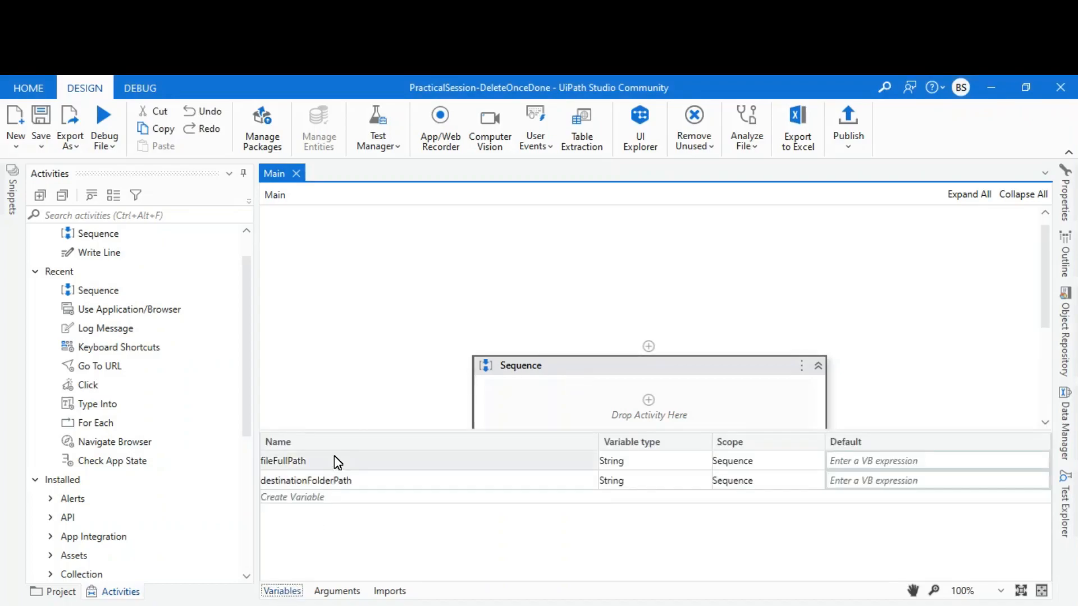
mouse_move(352, 496)
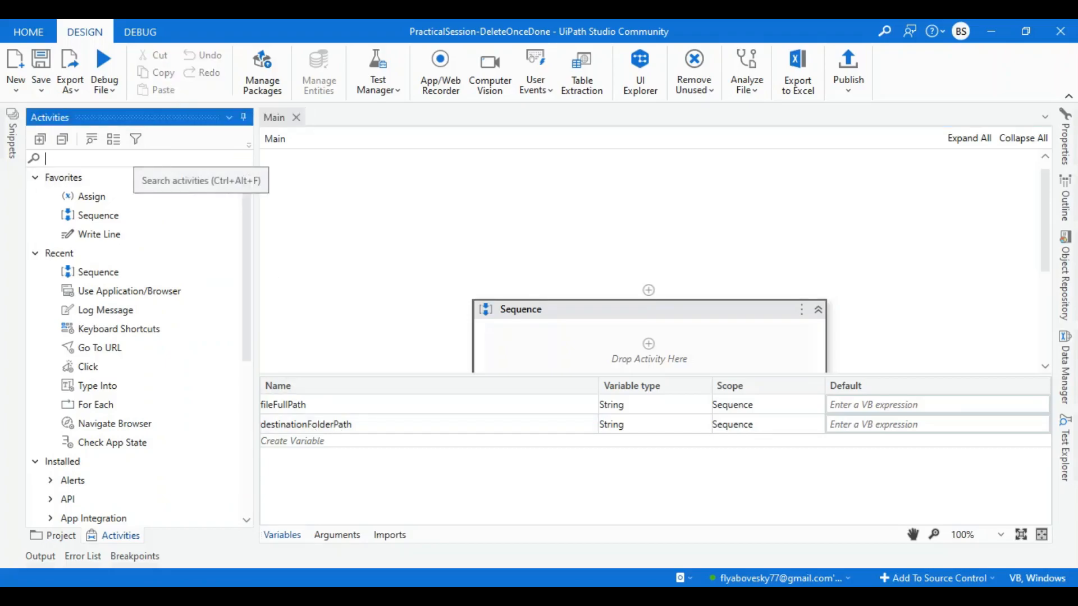
Add a Multiple Assign with rows for fileFullPath and destinationFolderPath.
text(multiple)
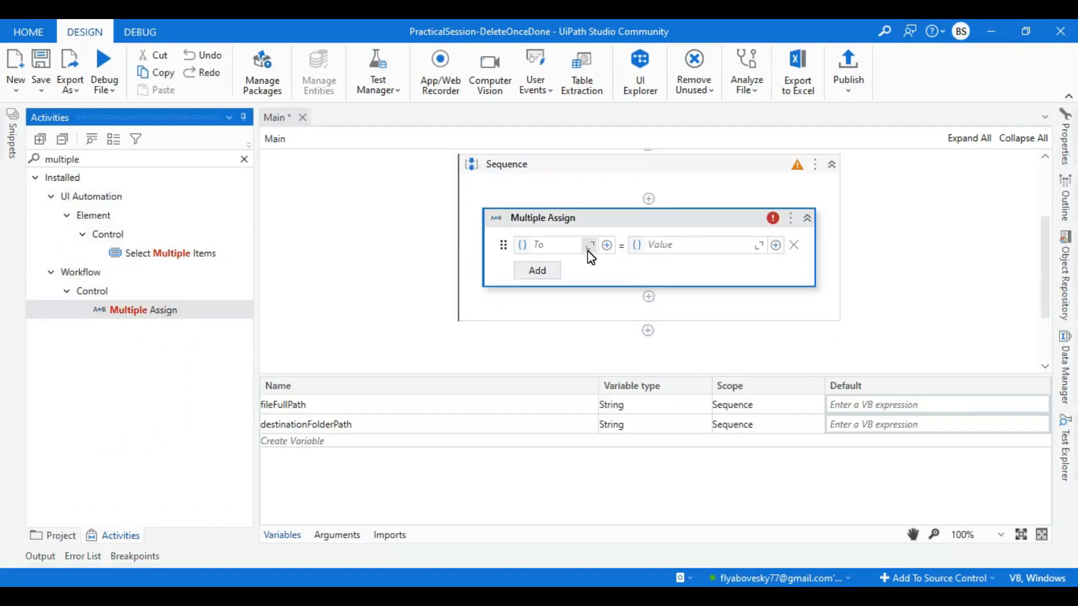
click(550, 245)
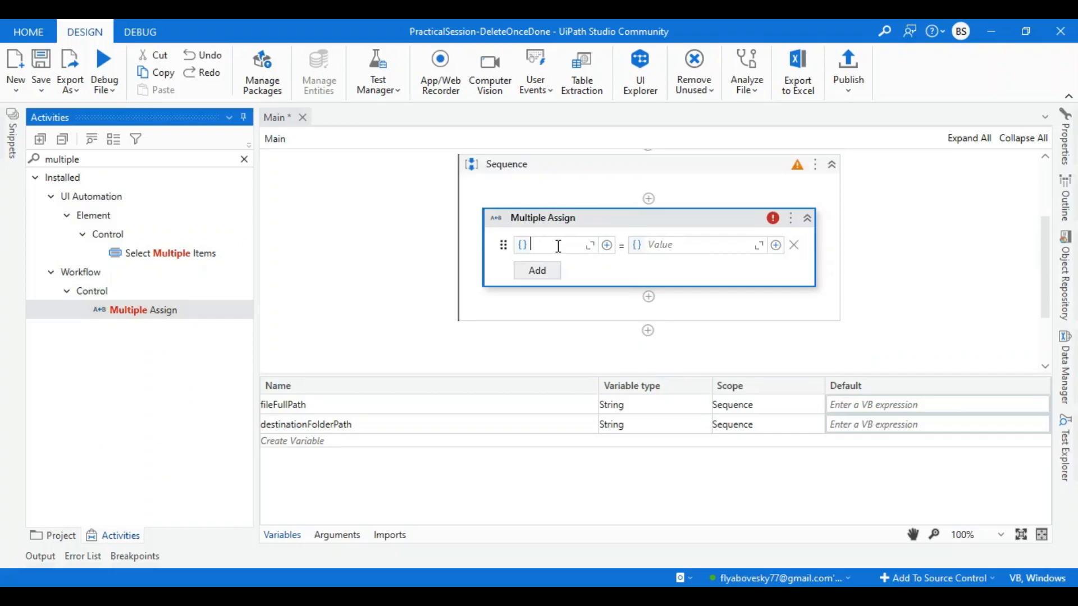
text(fileFullPath)
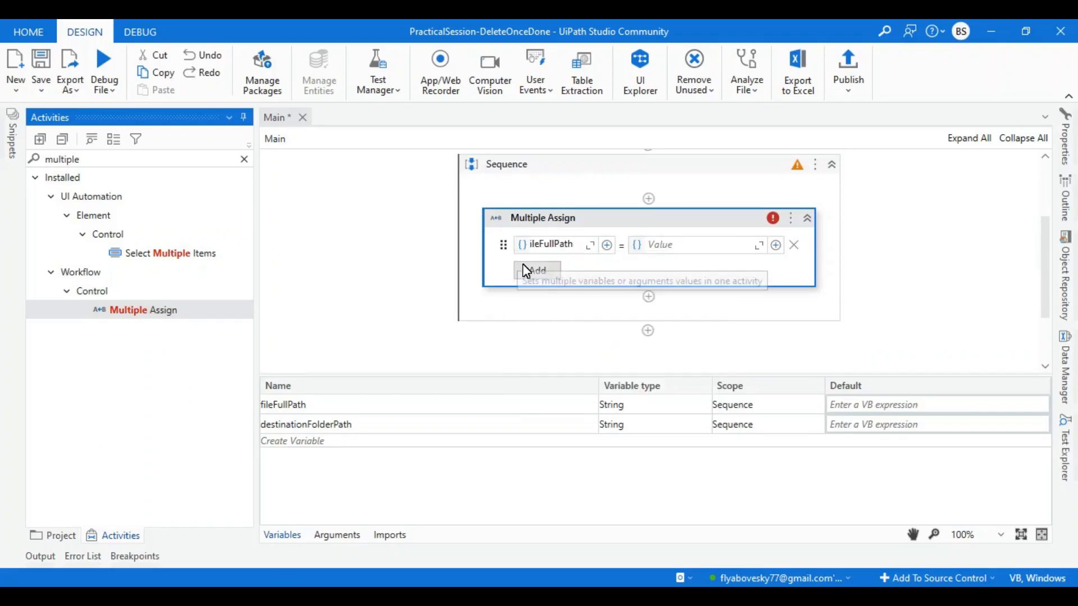
text(d)
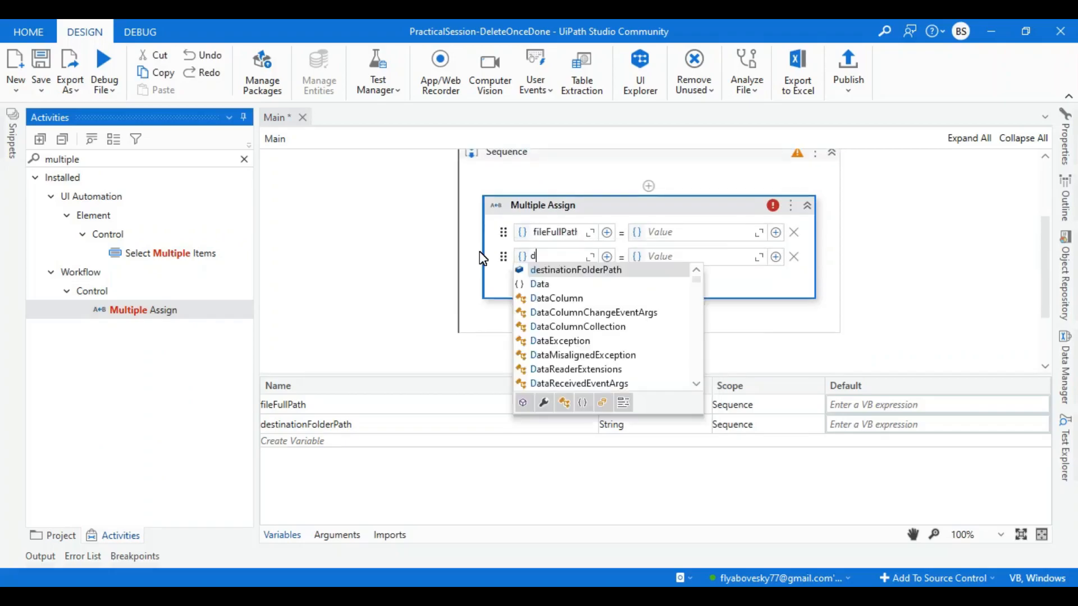
click(575, 268)
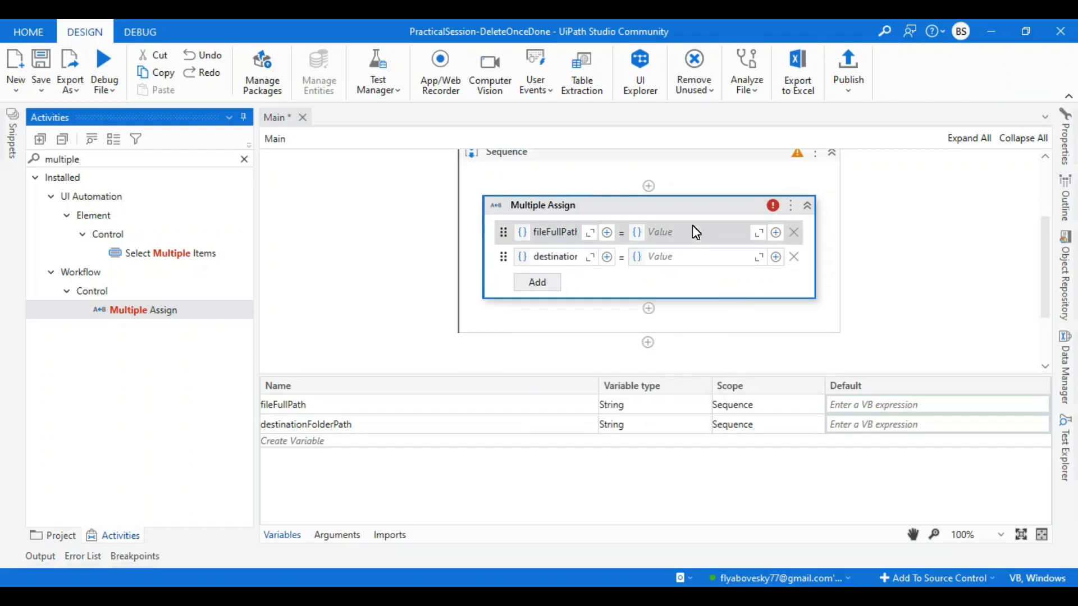
mouse_move(776, 232)
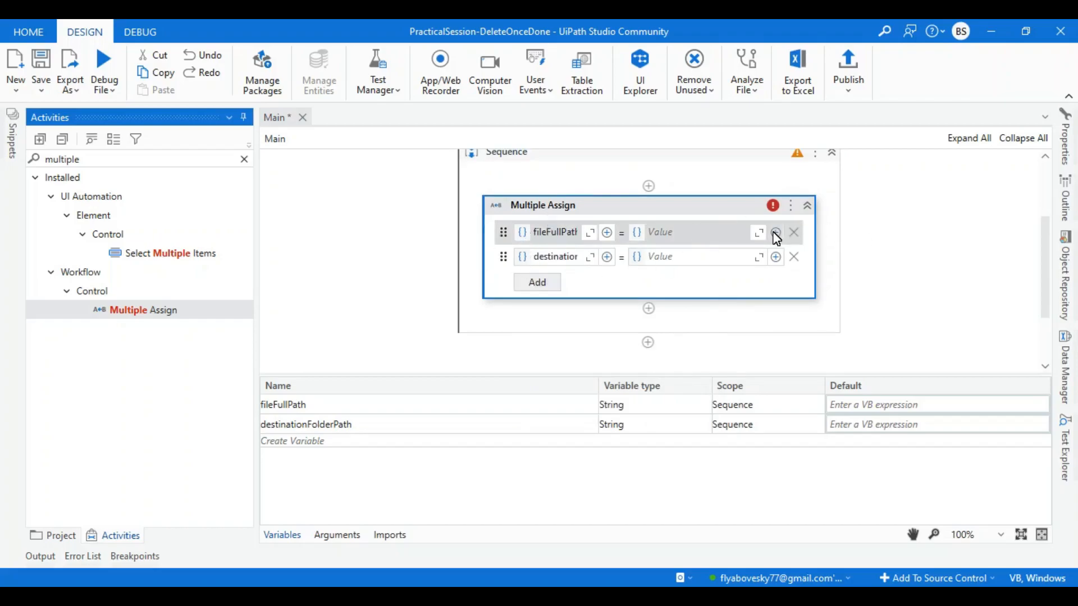
click(759, 232)
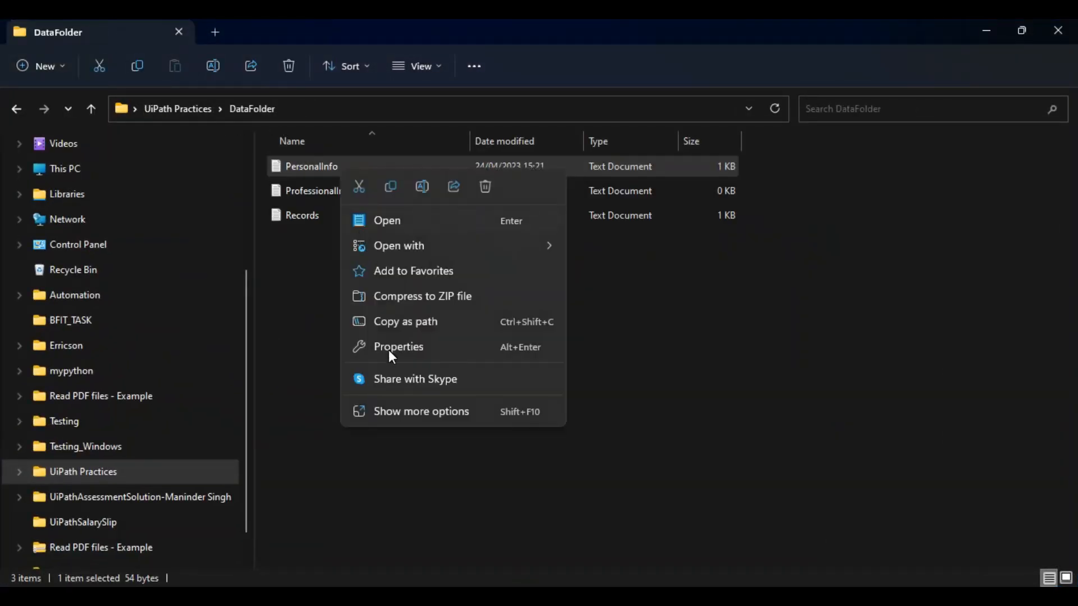
Assign fileFullPath the copied path of PersonalInfo.txt in DataFolder.
click(420, 411)
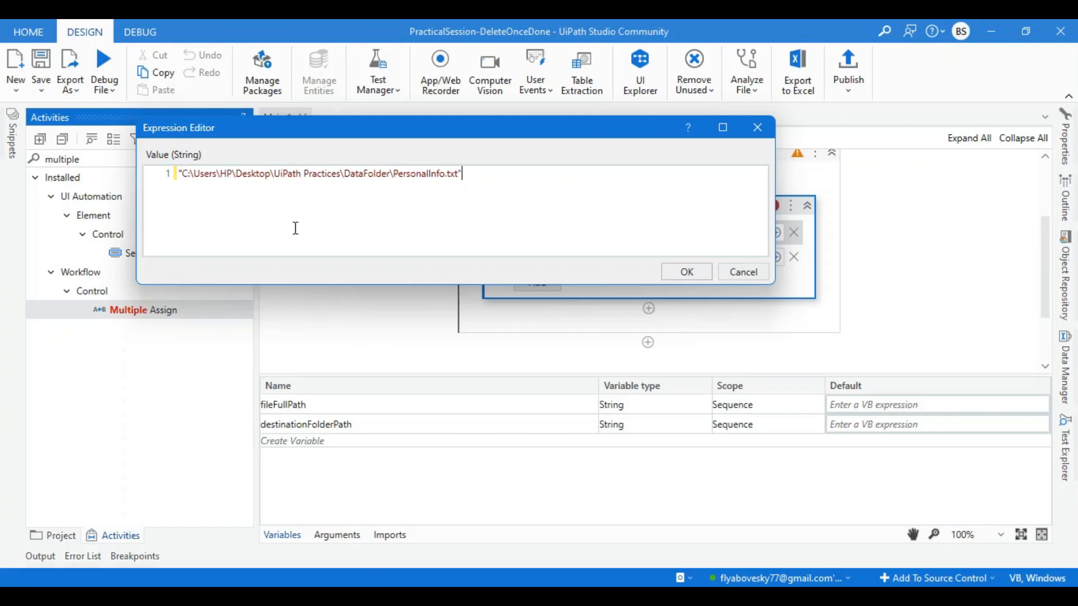
click(686, 271)
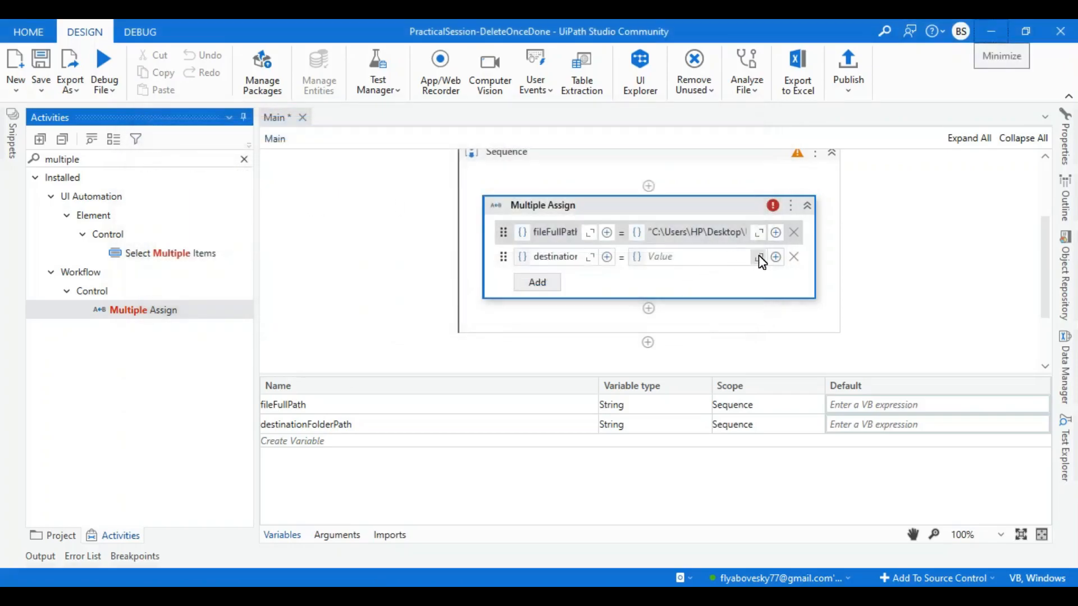
click(759, 257)
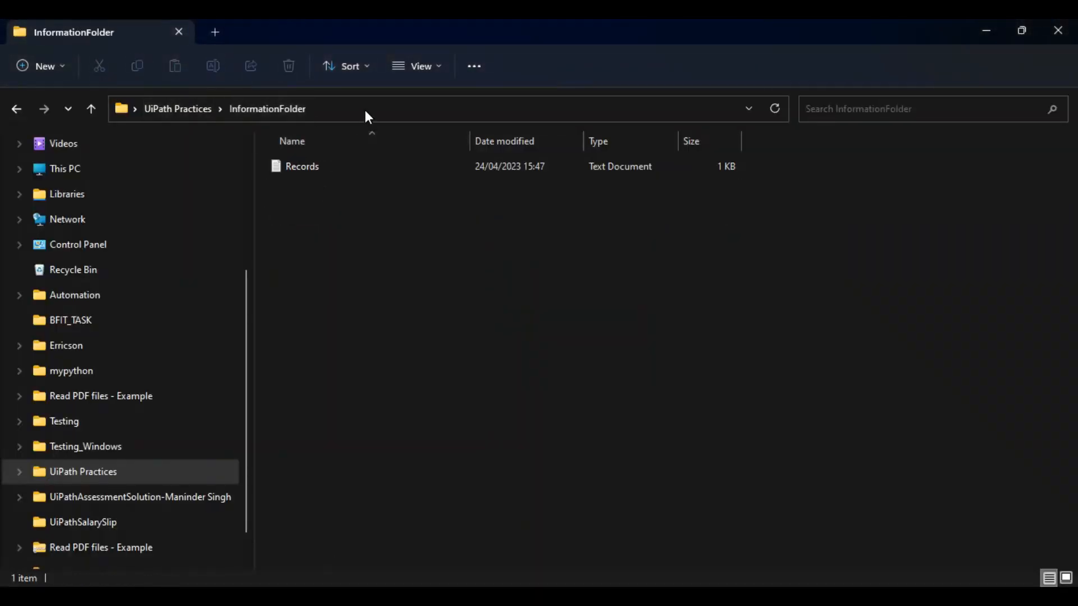
Set destinationFolderPath to 'C:\Users\HP\Desktop\UiPath Practices\InformationFolder'.
click(364, 108)
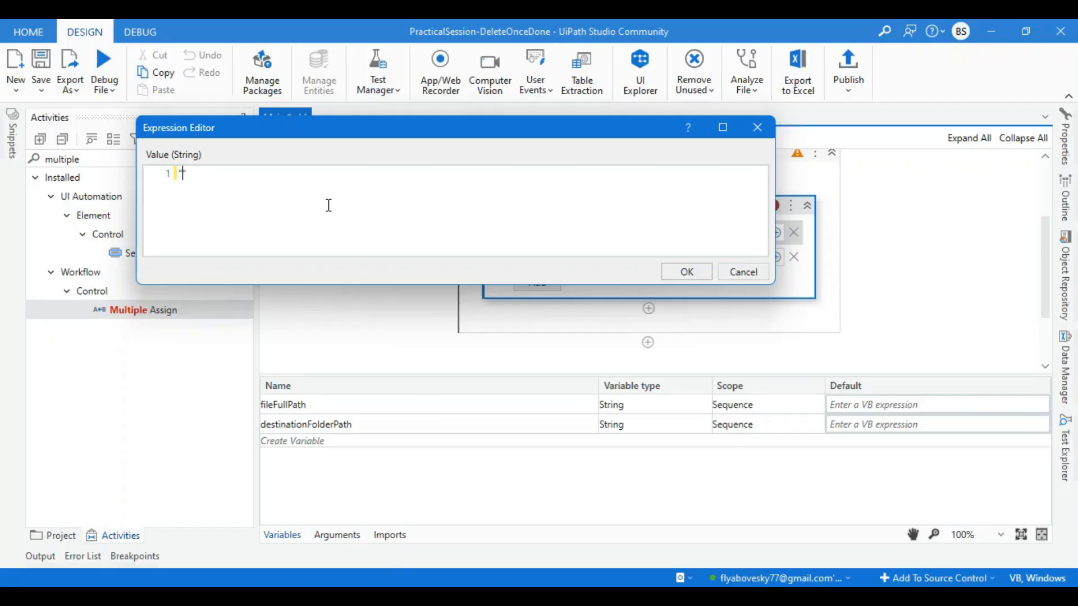
text("C:\Users\HP\Desktop\UiPath Practices\InformationFolder")
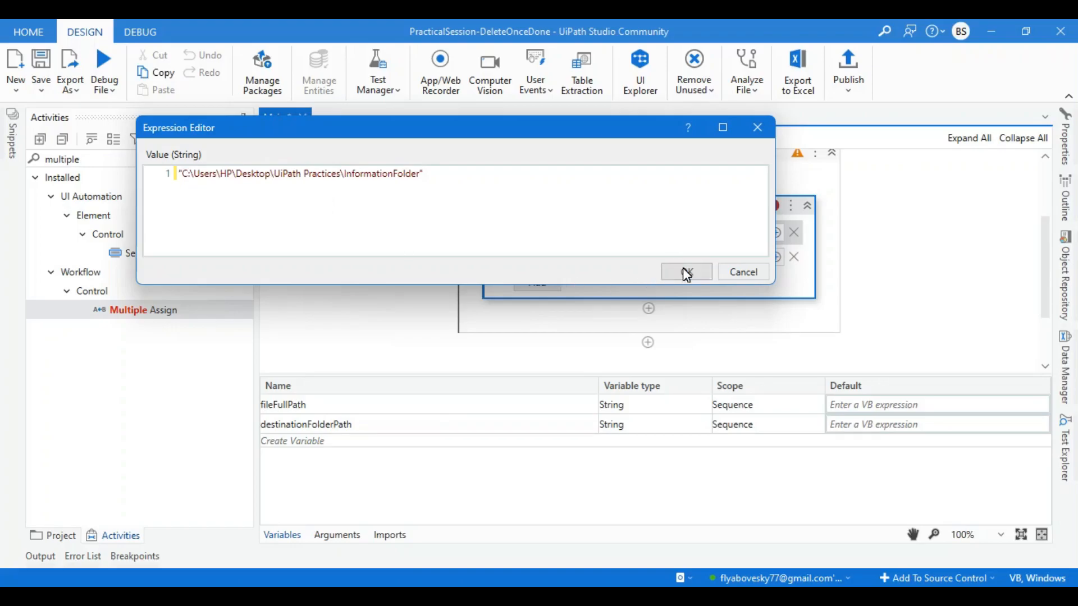
click(685, 272)
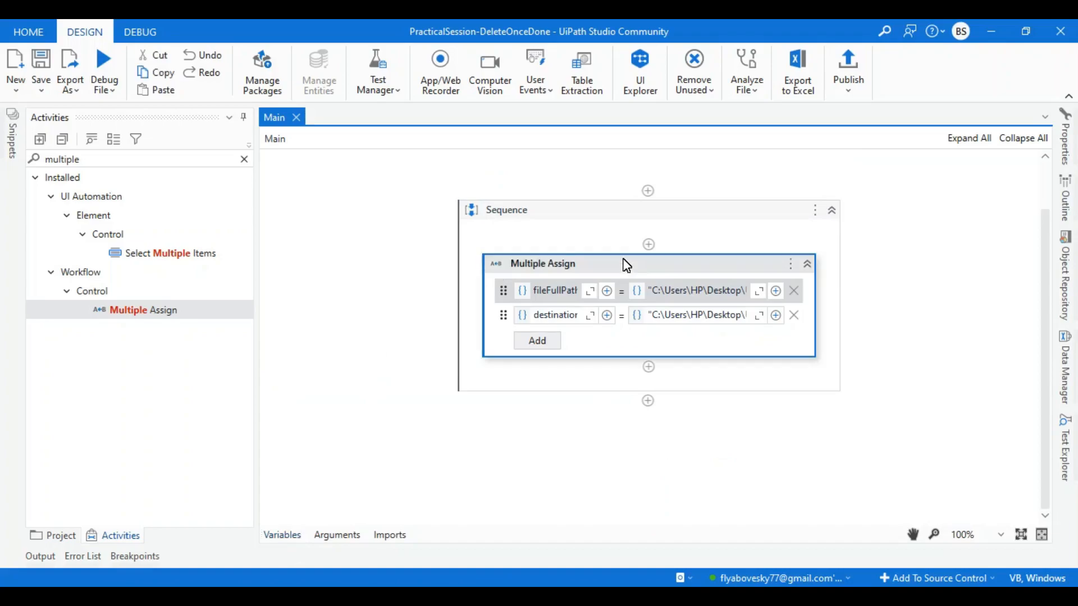
Add Move File from fileFullPath to destinationFolderPath and debug-run the workflow.
click(243, 159)
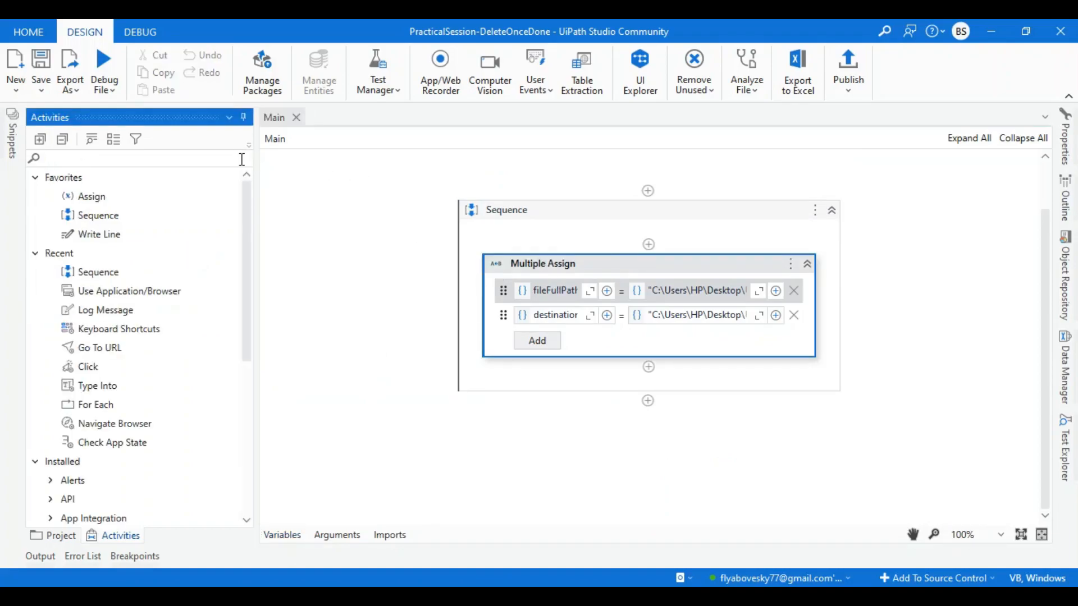
text(move file)
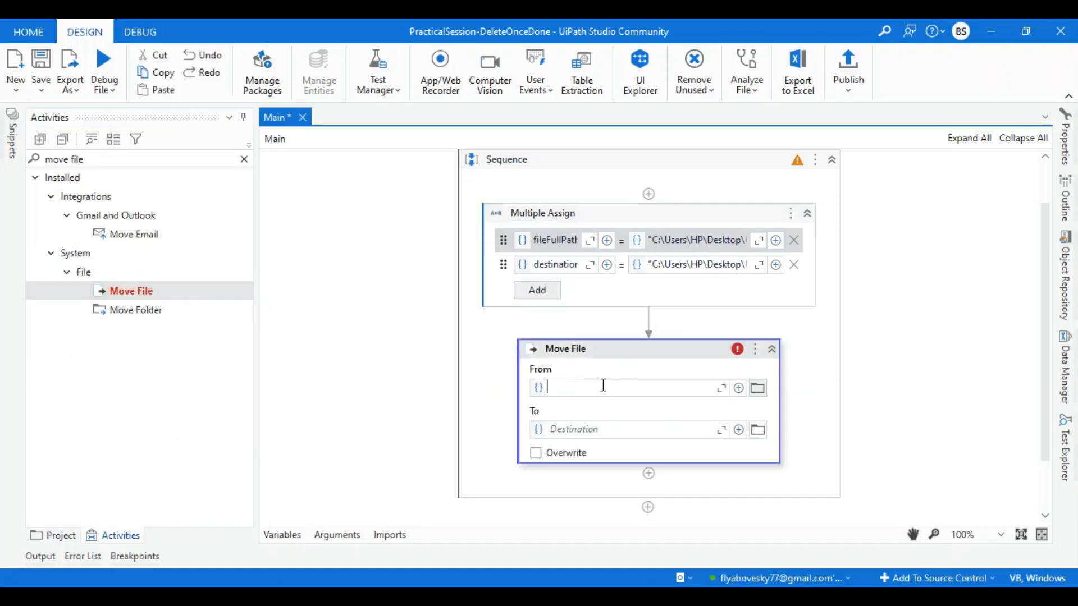
mouse_move(629, 386)
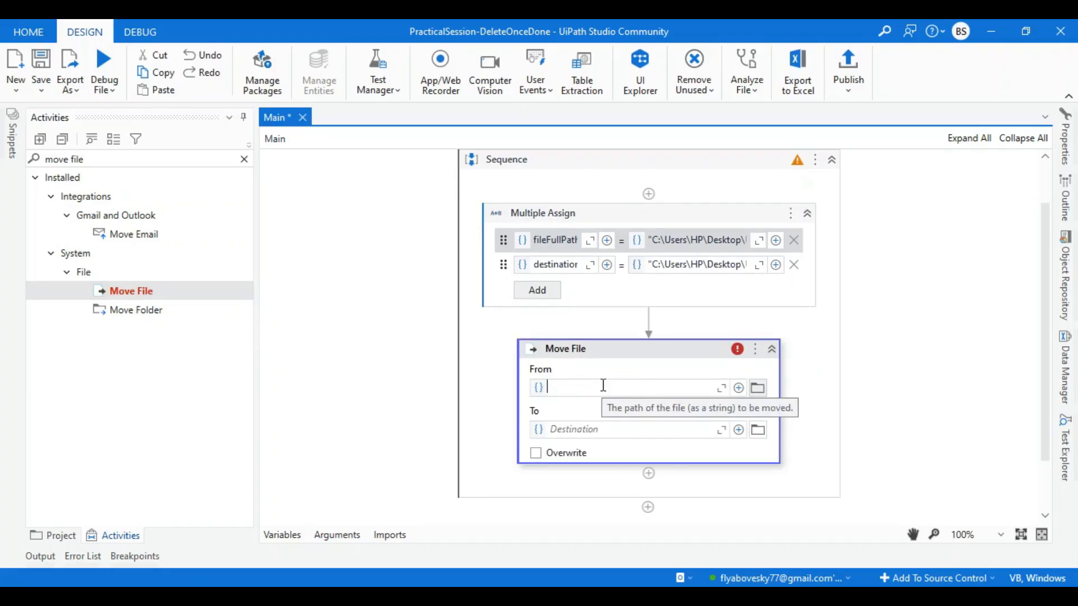
text(fi)
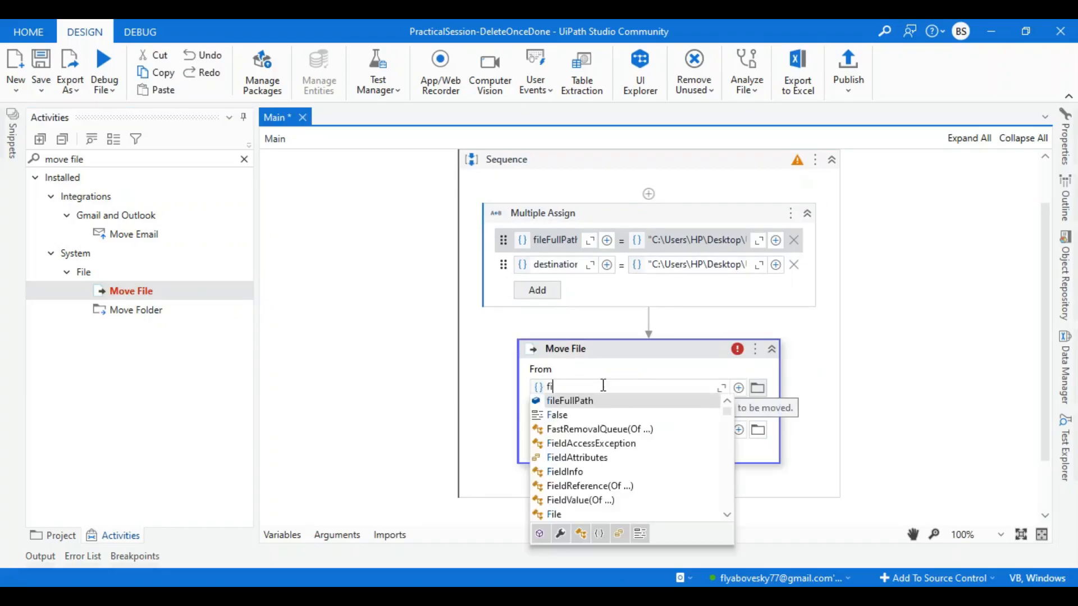
click(569, 401)
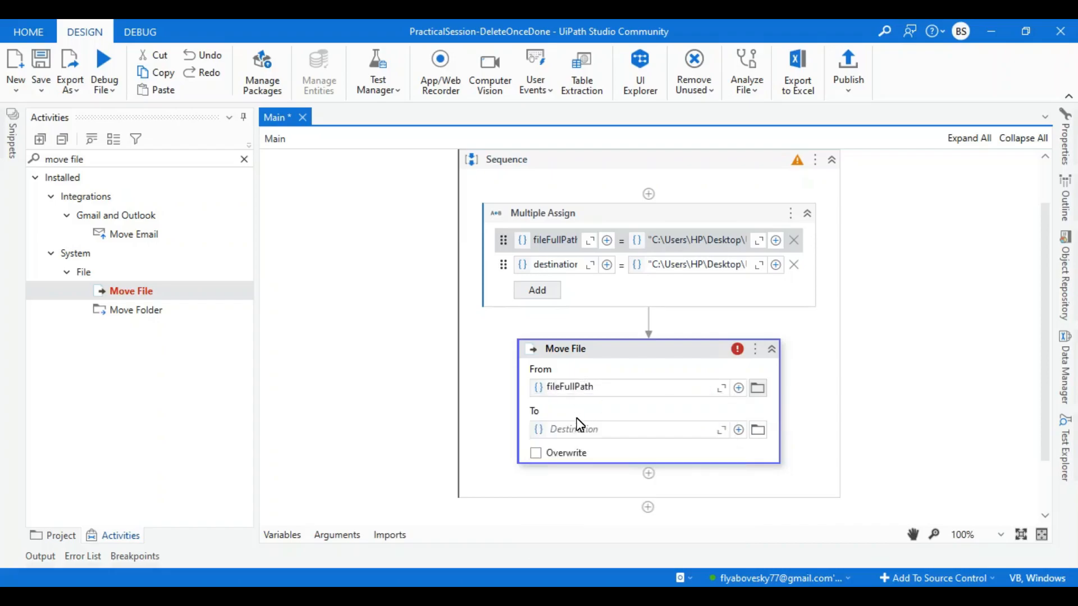
text(de)
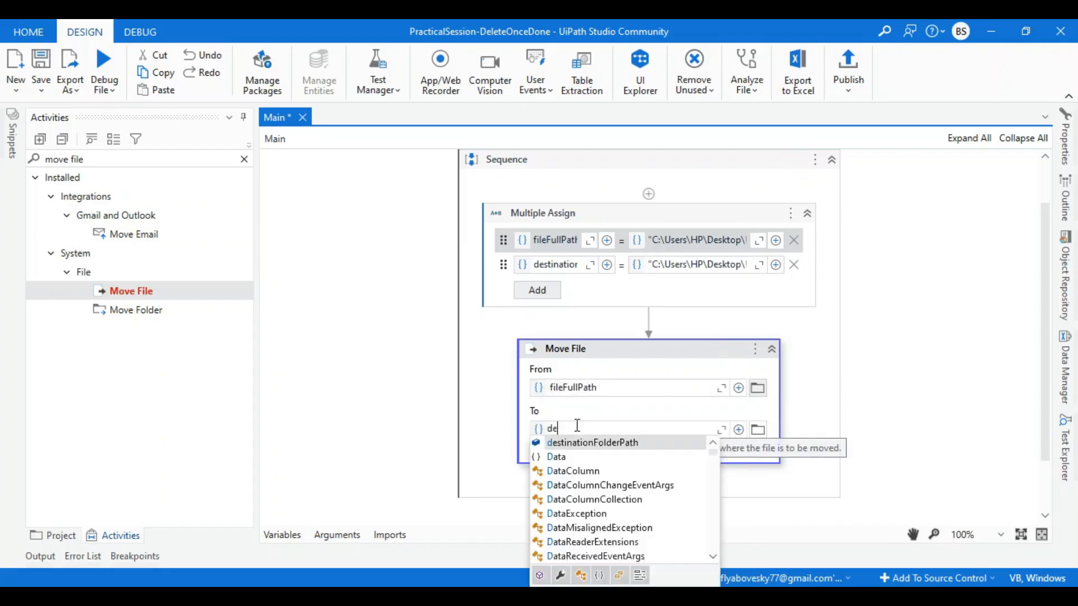
click(592, 442)
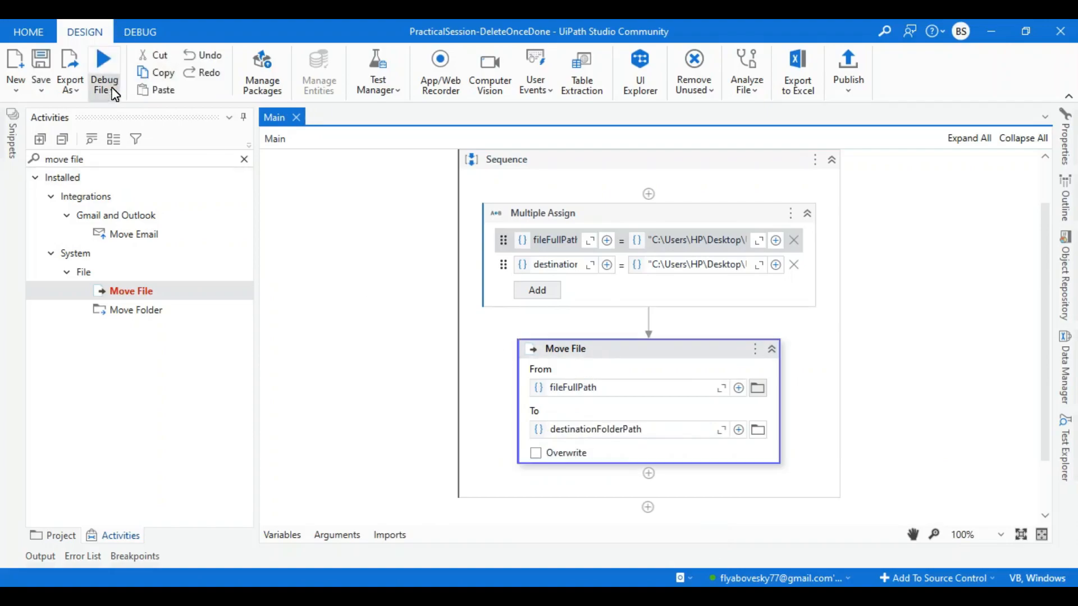
click(104, 62)
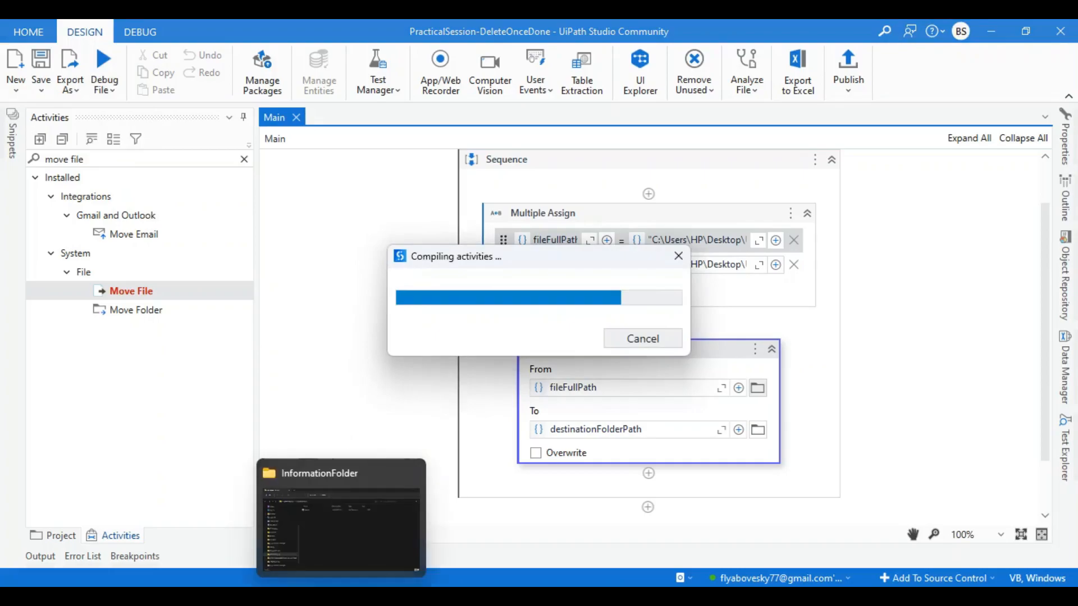
click(340, 515)
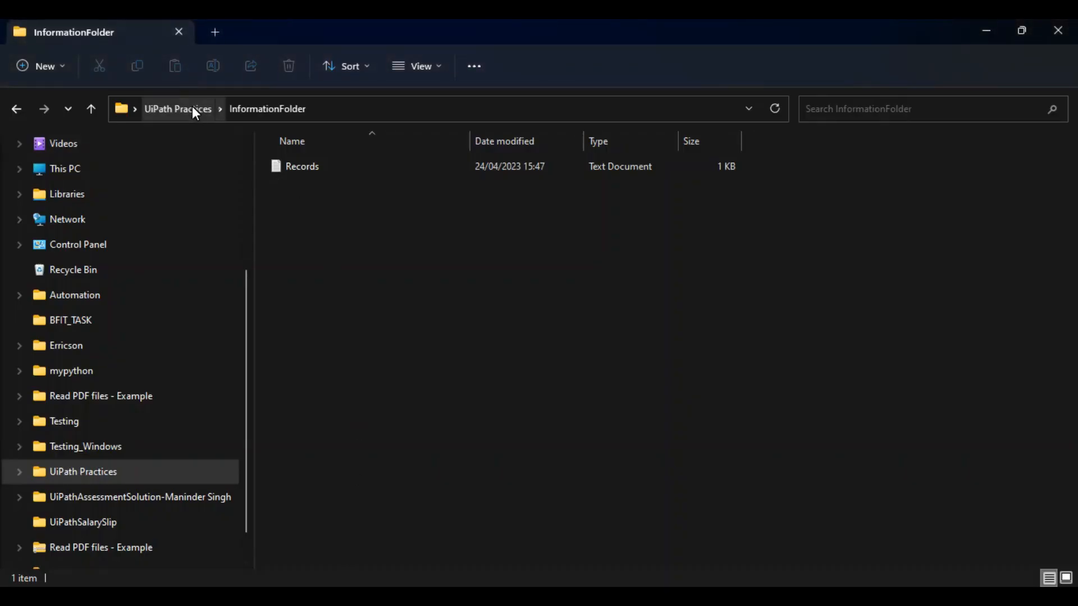
Confirm PersonalInfo landed in InformationFolder, then reopen DataFolder to see remaining files.
click(178, 108)
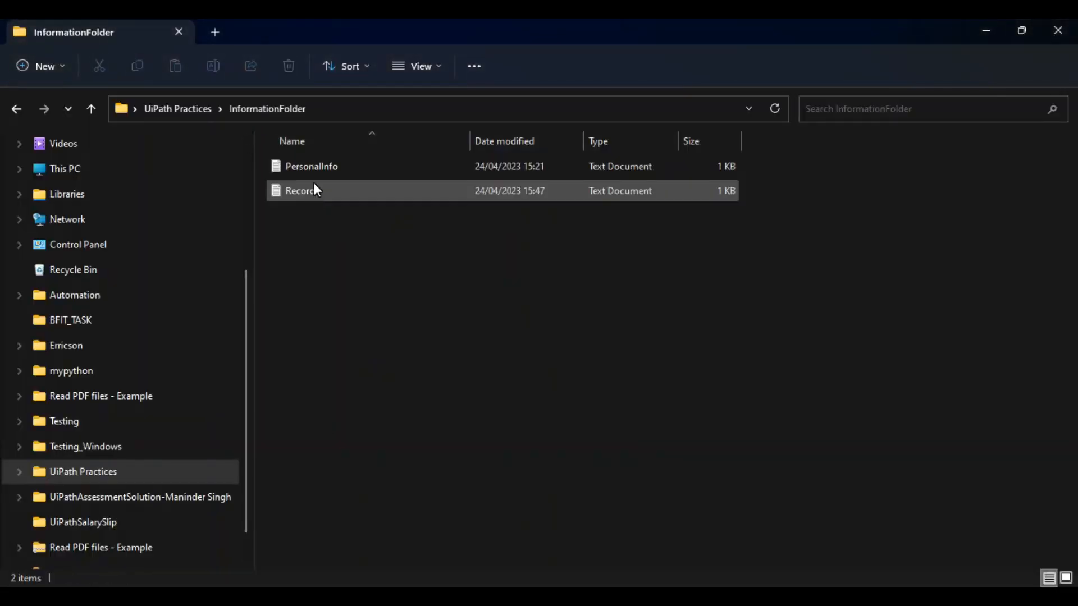
click(311, 165)
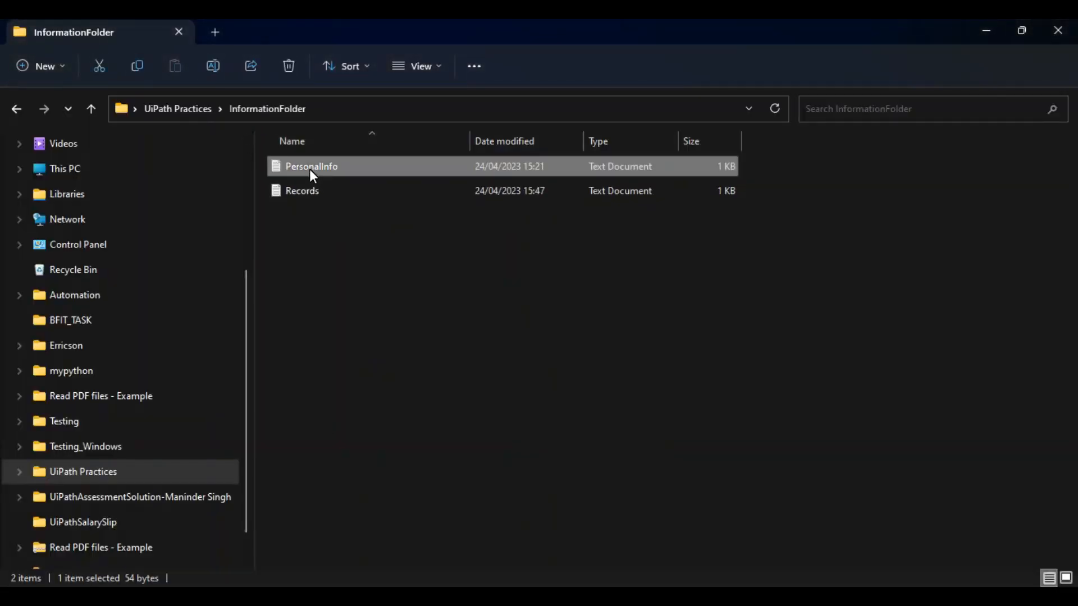
click(89, 108)
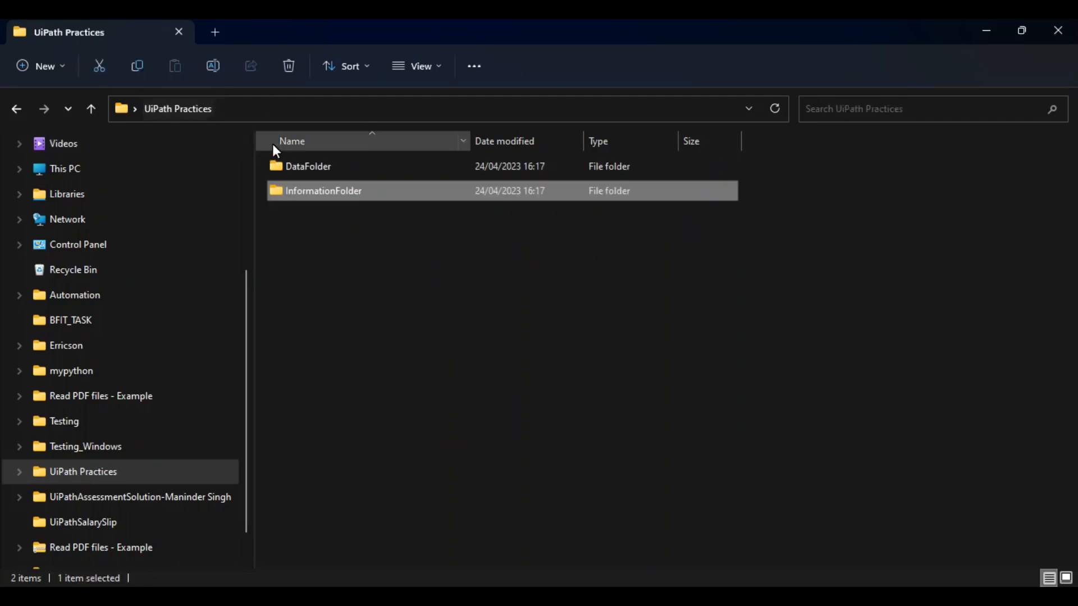
double_click(308, 165)
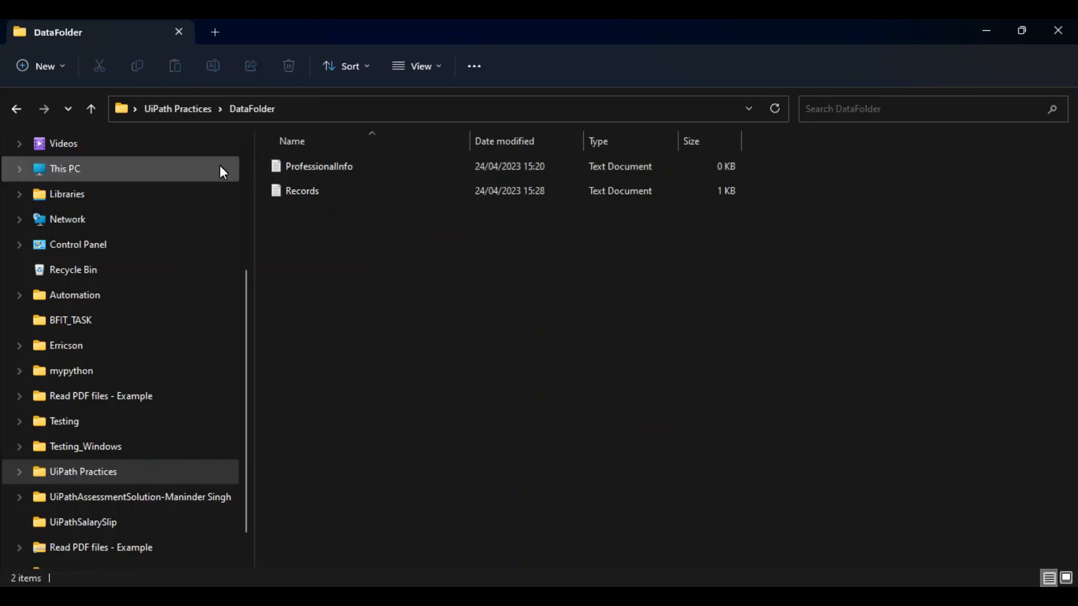
click(177, 108)
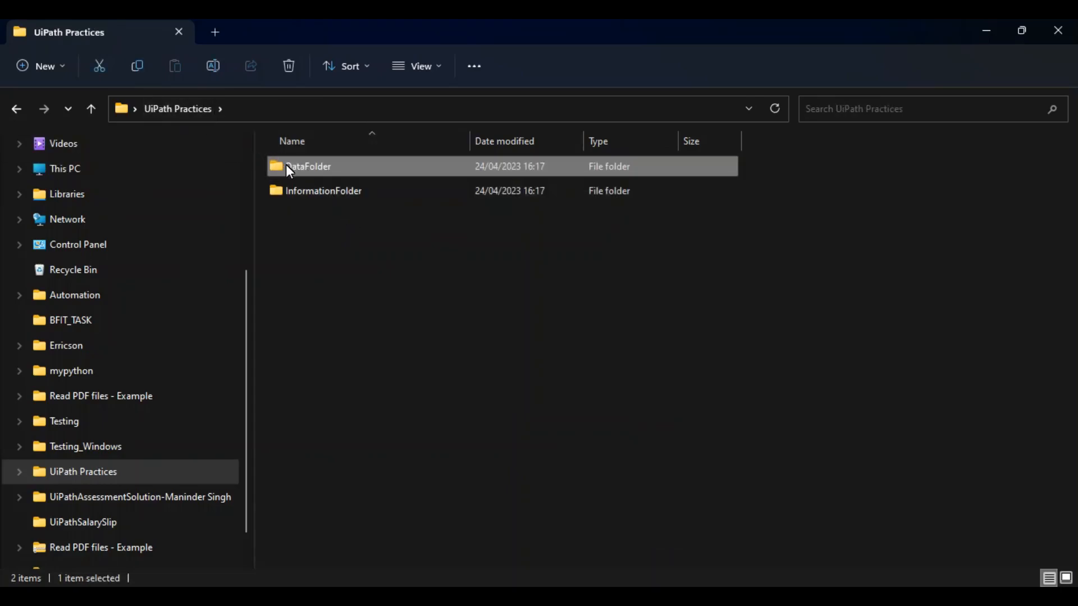
double_click(308, 166)
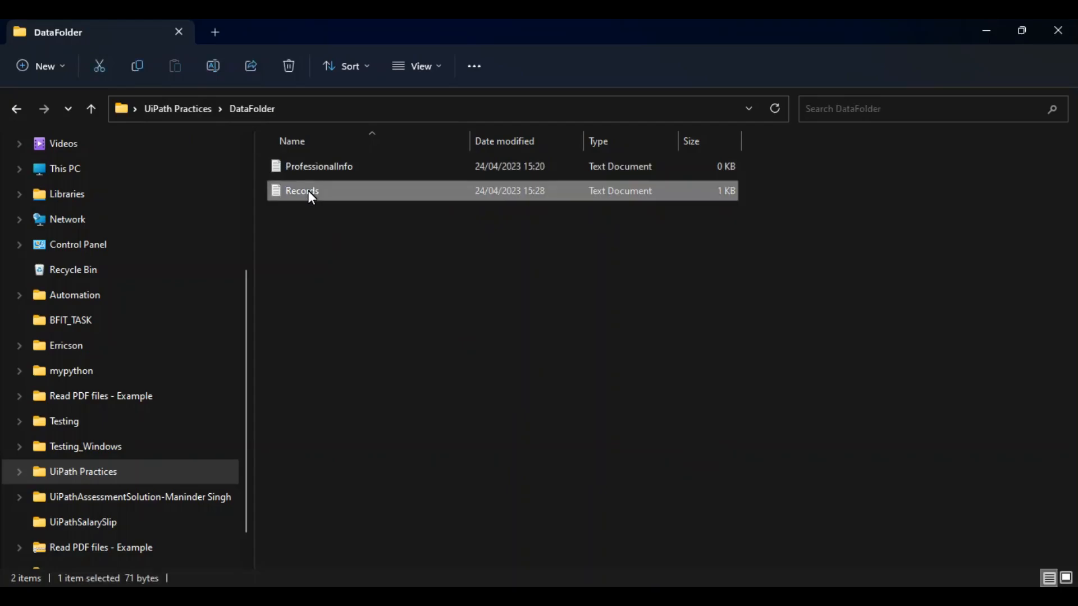
Bring up the extended context-menu options for the Records file.
right_click(301, 190)
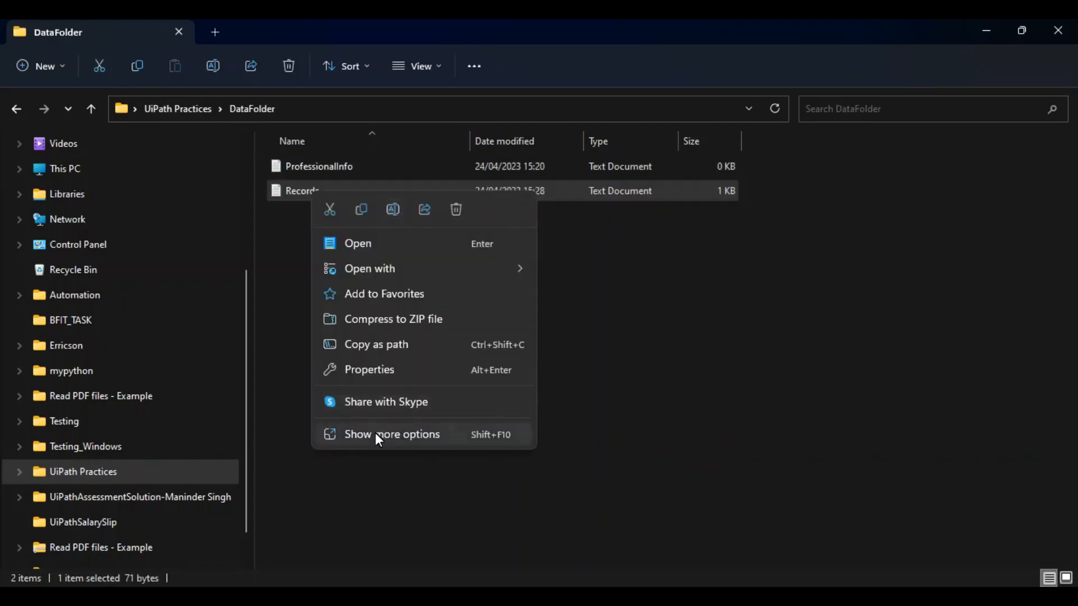
click(392, 434)
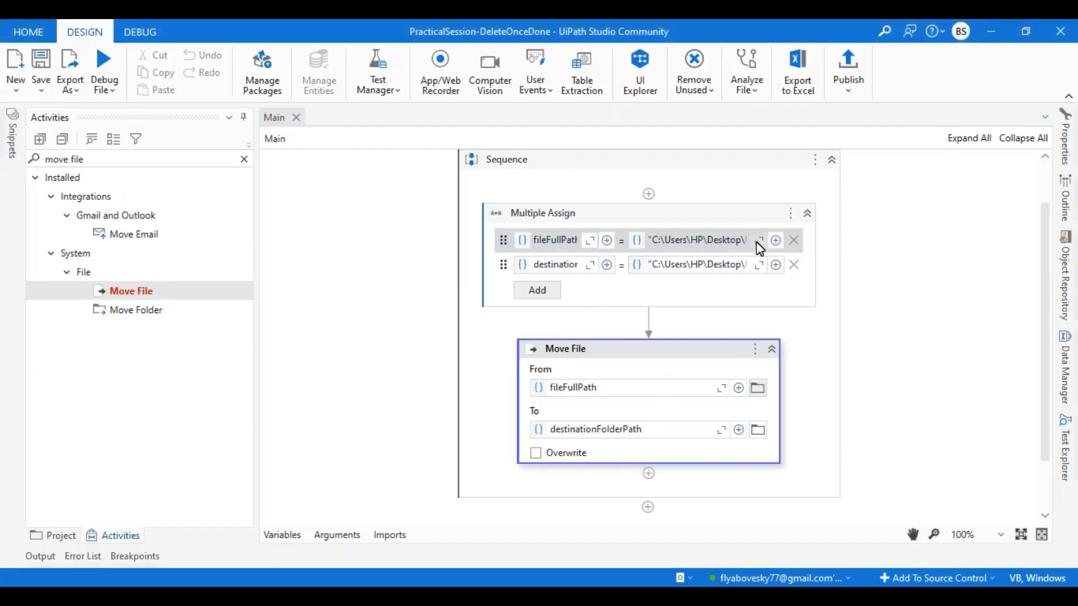
Confirm fileFullPath holds the Records.txt path in DataFolder and save Main.
click(760, 240)
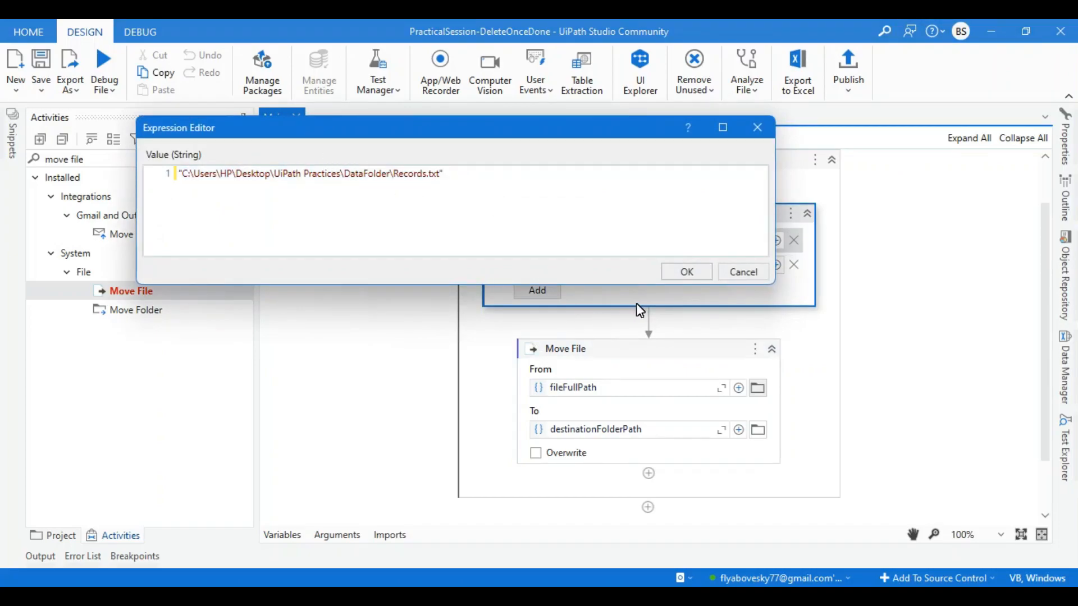
click(686, 272)
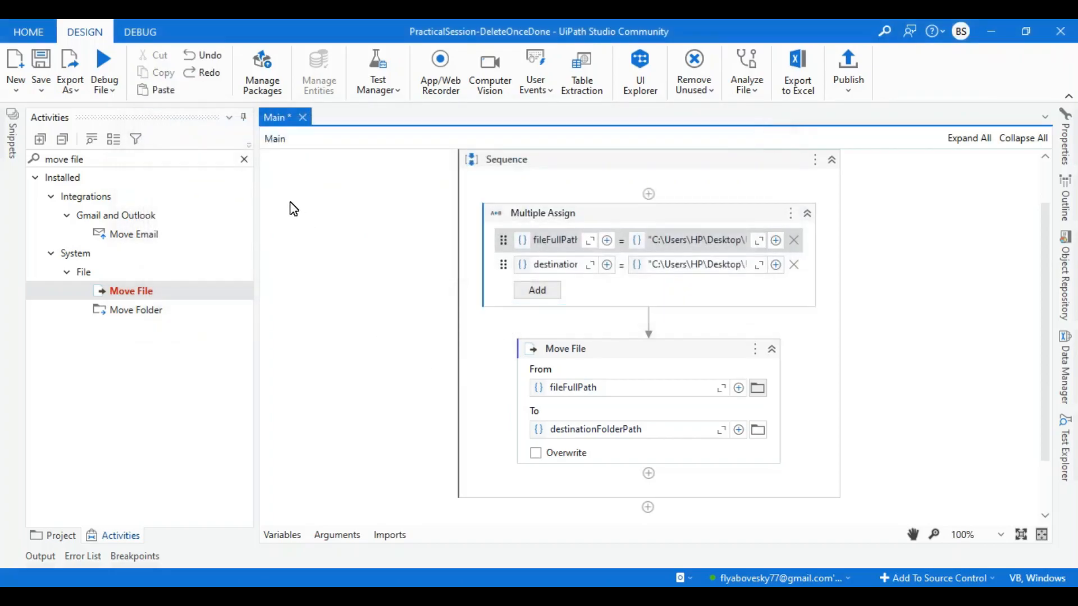
click(104, 72)
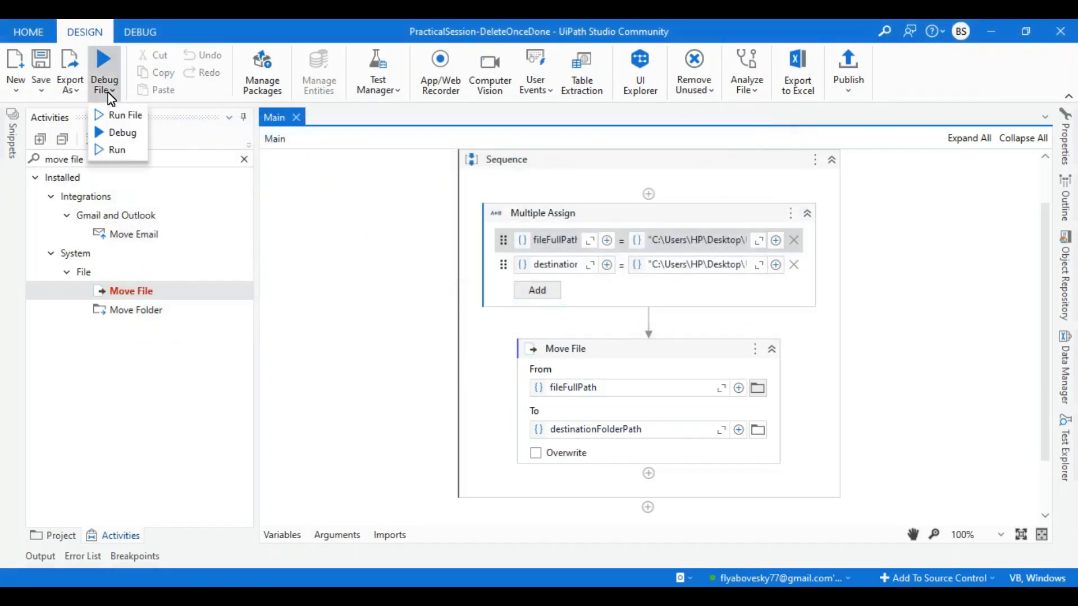
Run the workflow file, which fails because Records already exists at the destination.
click(126, 114)
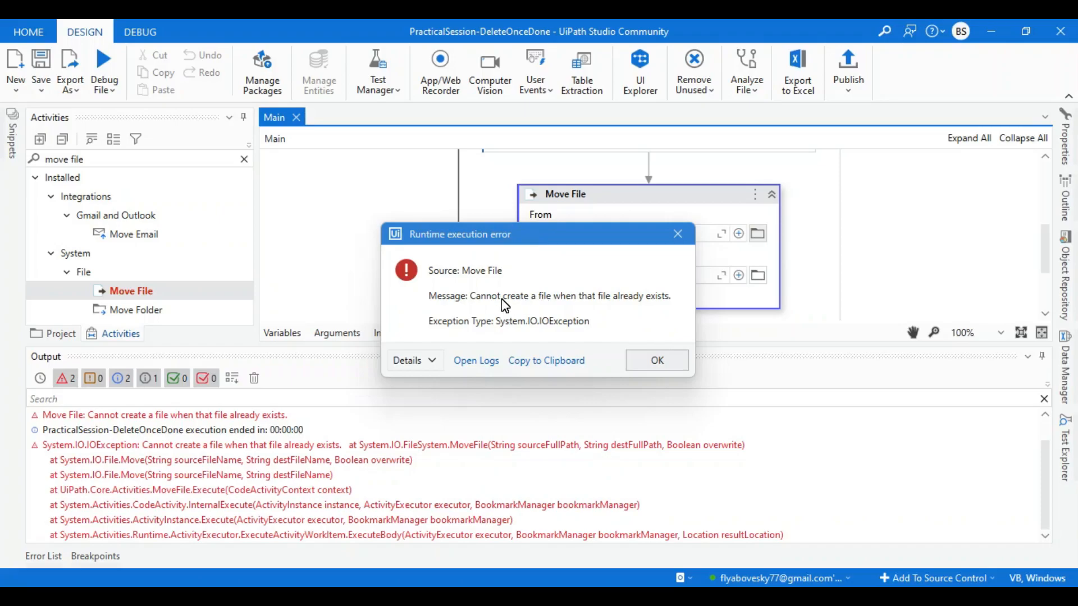
mouse_move(620, 310)
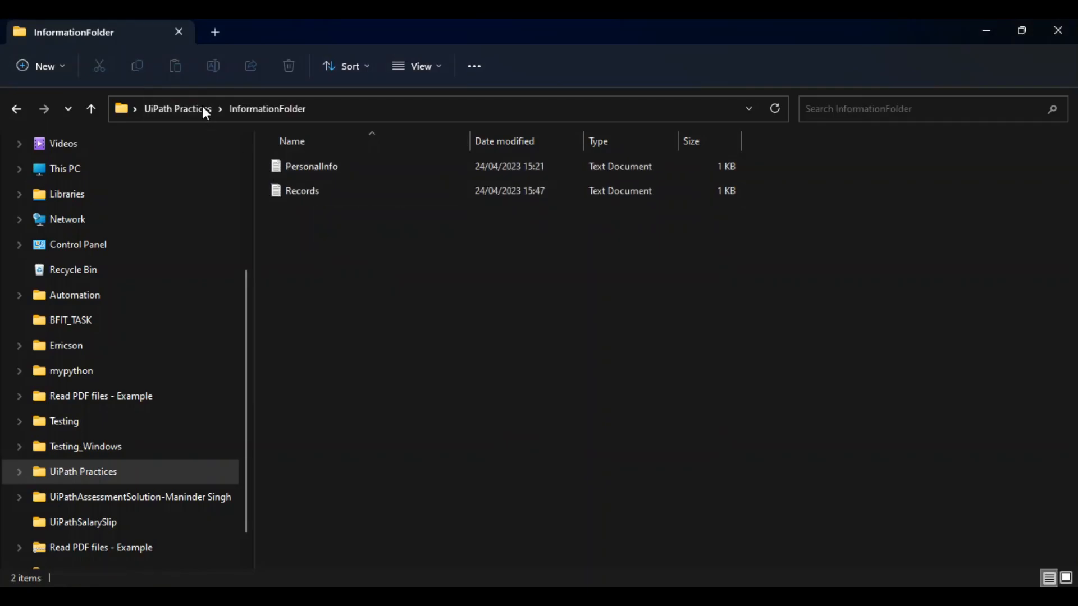
mouse_move(244, 172)
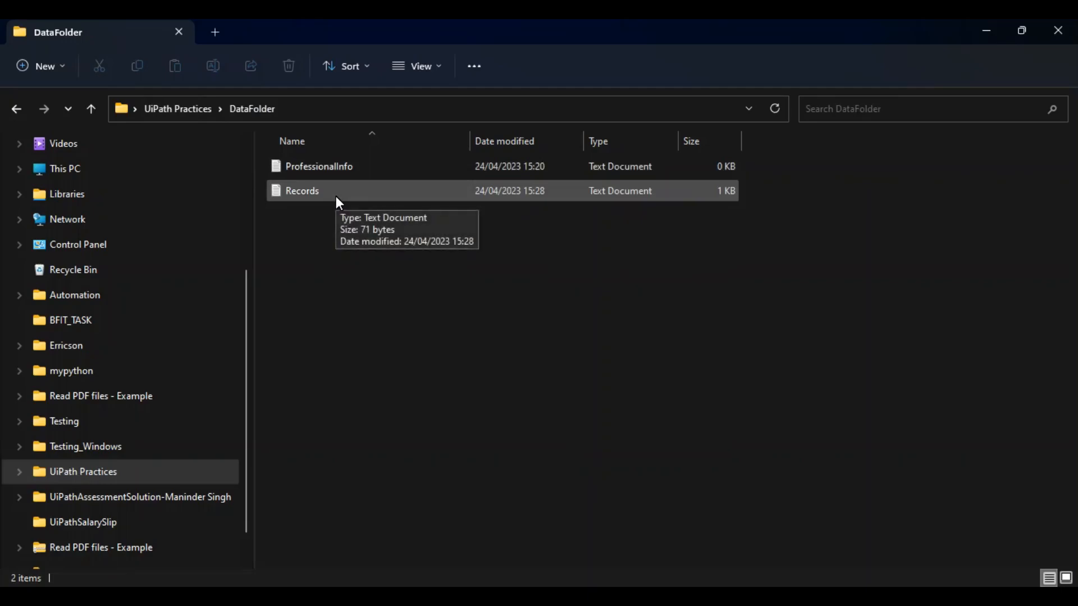
Open and close both Records copies, noting only DataFolder's has a Speed line.
double_click(302, 191)
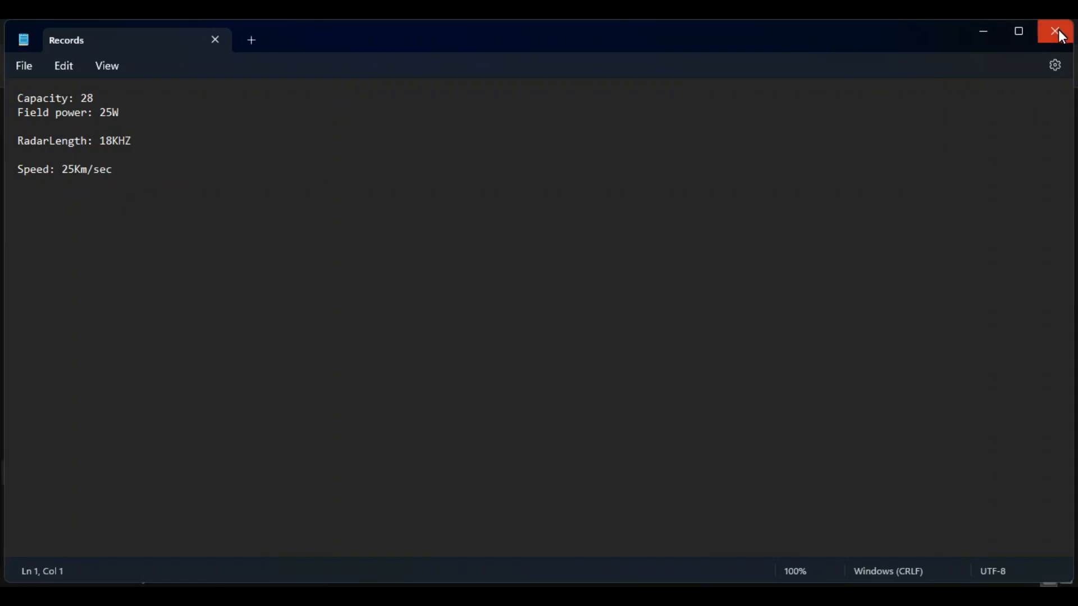
click(1058, 30)
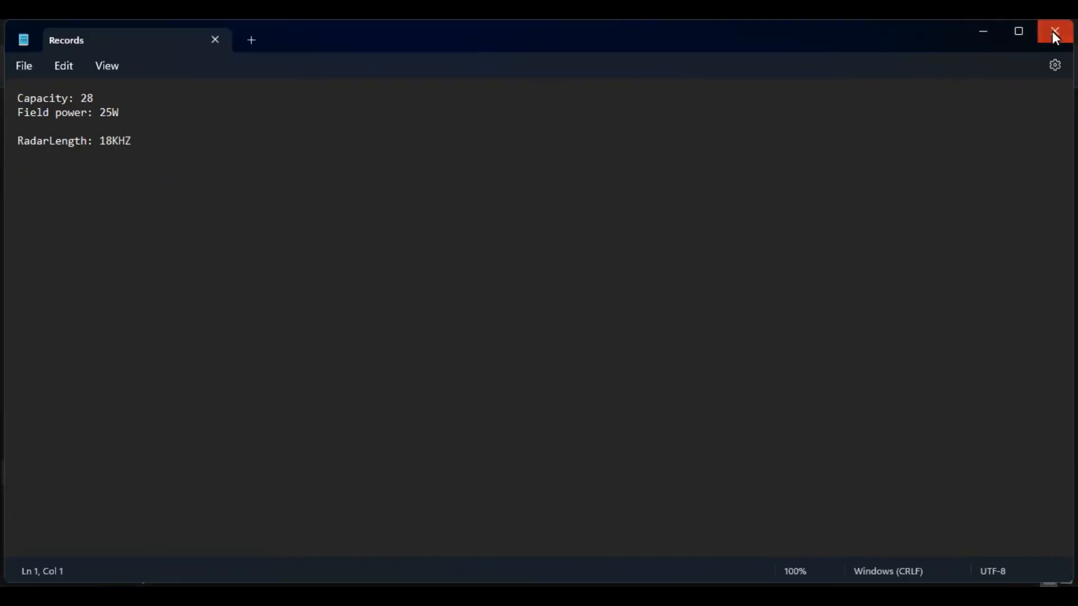
click(1057, 31)
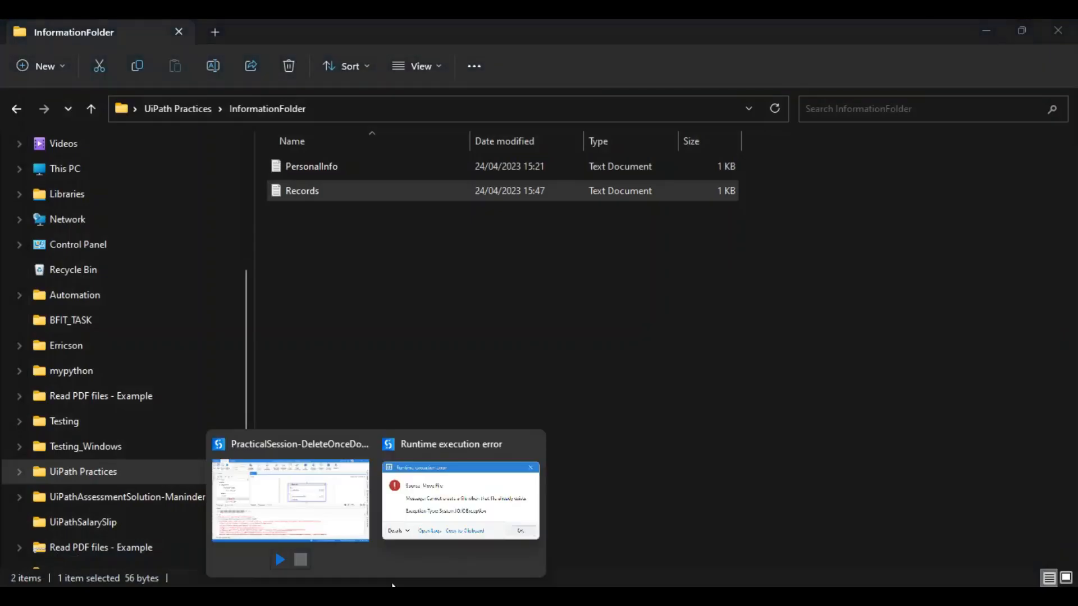
Enable Overwrite on the Move File activity and rerun the workflow file.
click(291, 499)
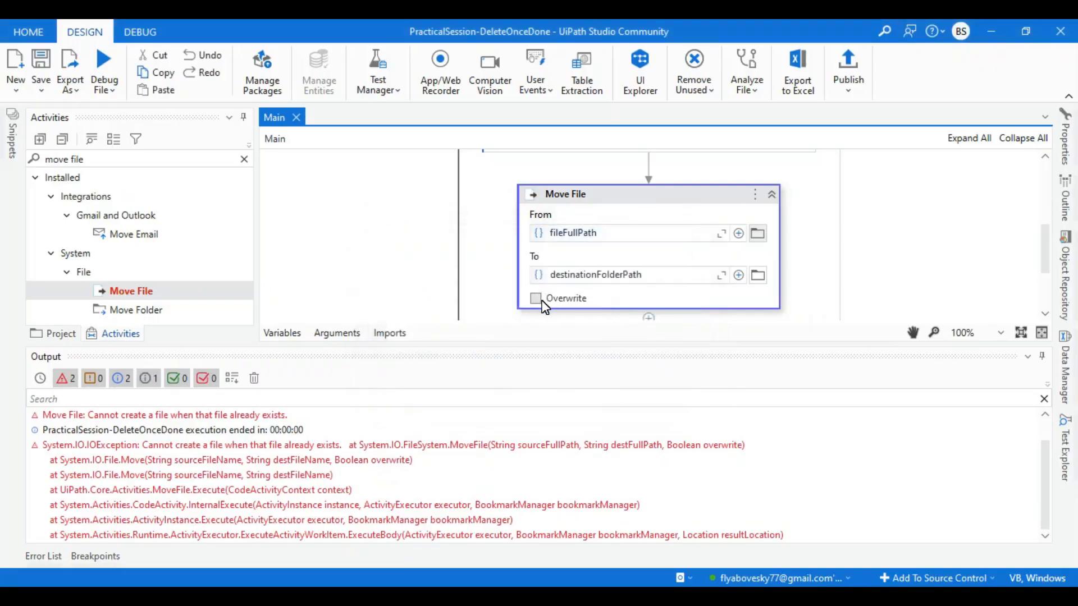
click(535, 298)
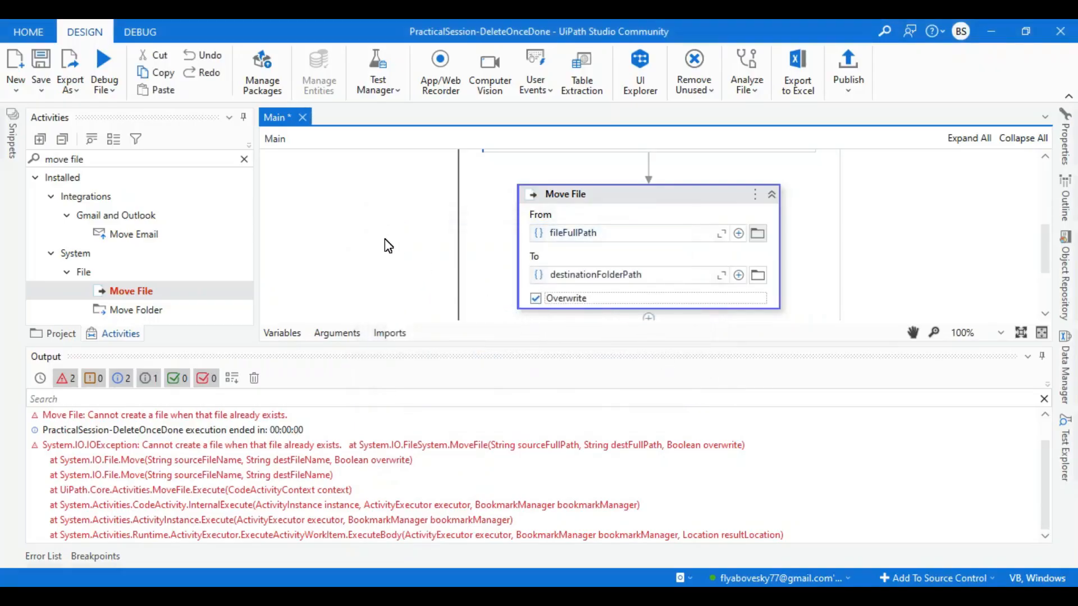
click(104, 71)
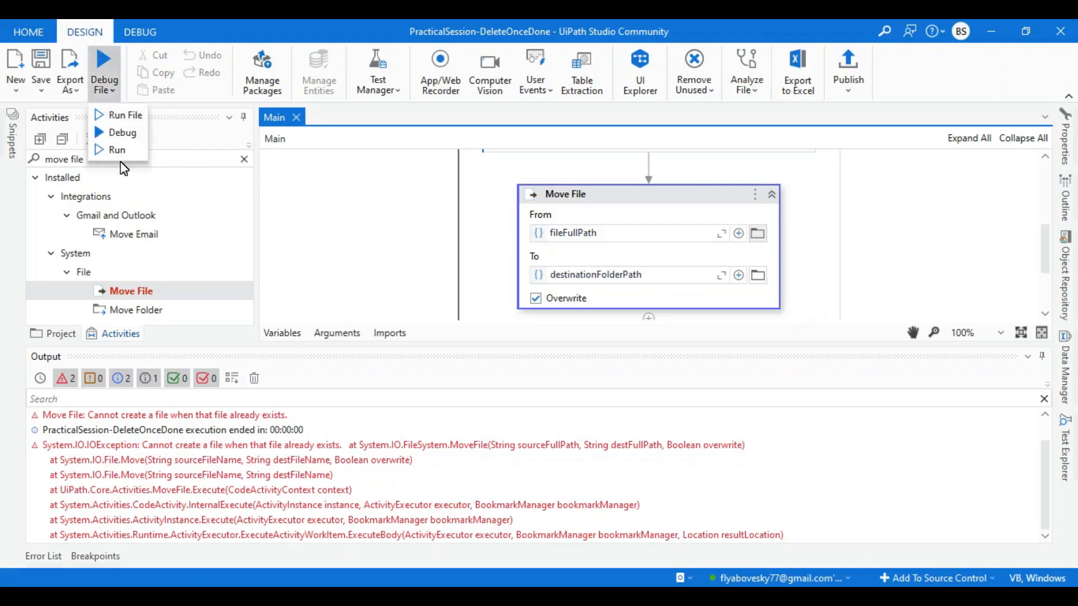
click(116, 149)
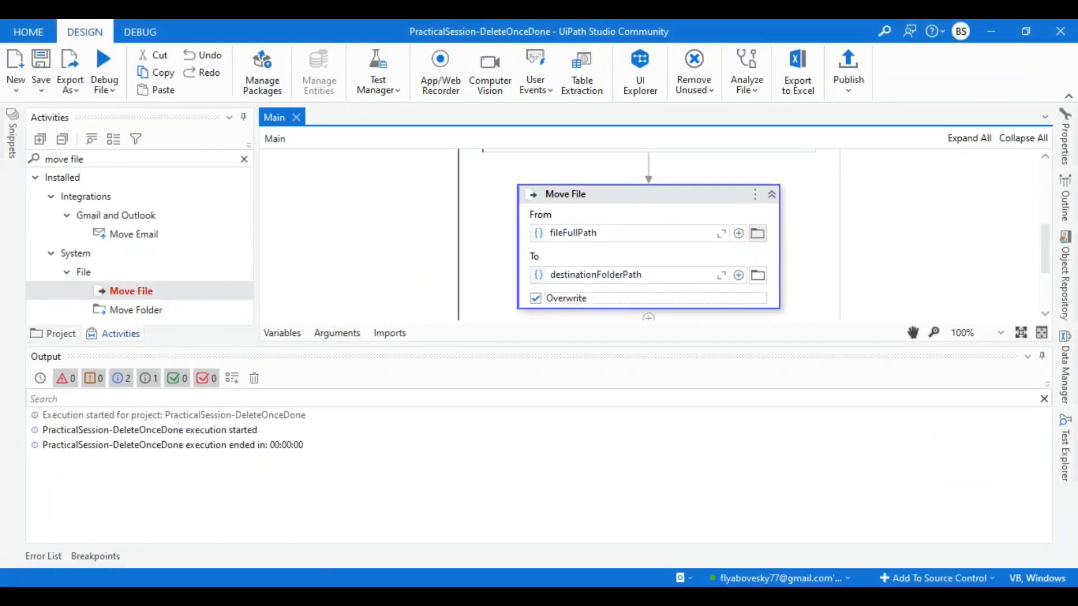
mouse_move(536, 297)
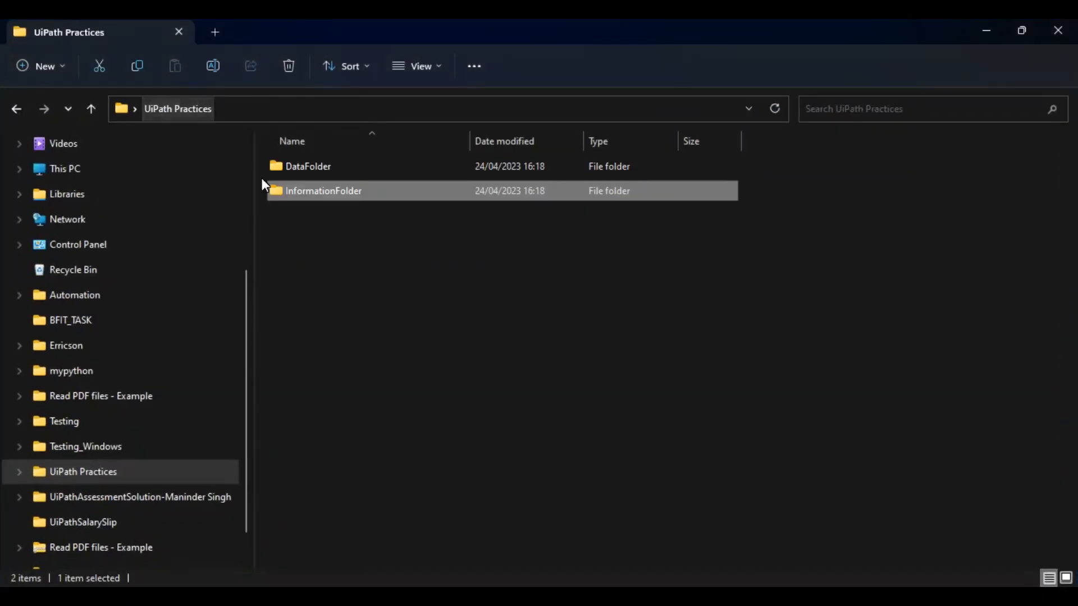
Open Records in InformationFolder and confirm it now ends with the Speed: 25Km/sec line.
double_click(323, 191)
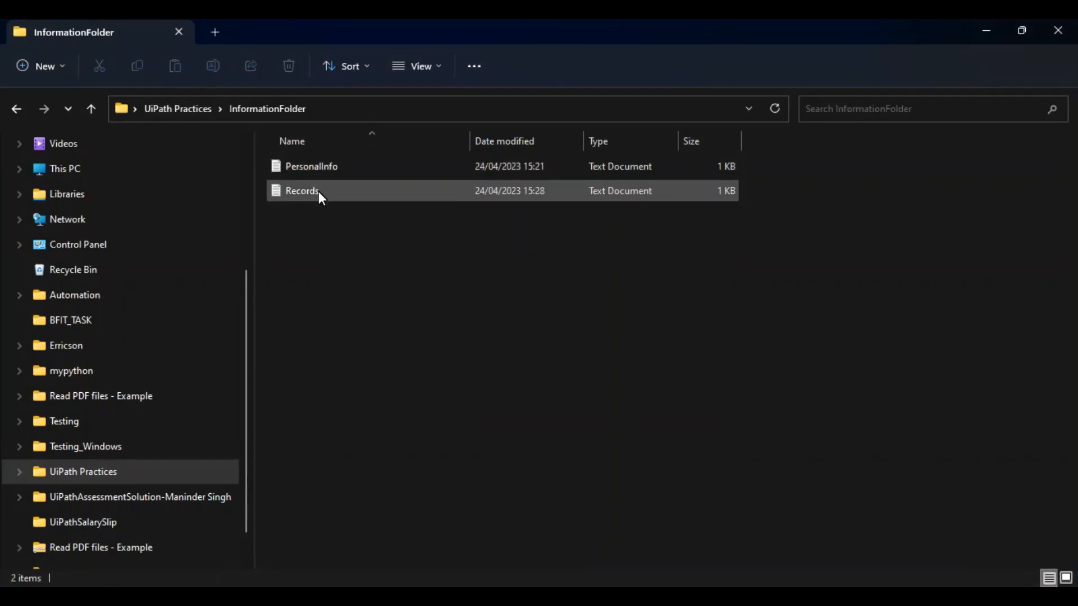
double_click(301, 191)
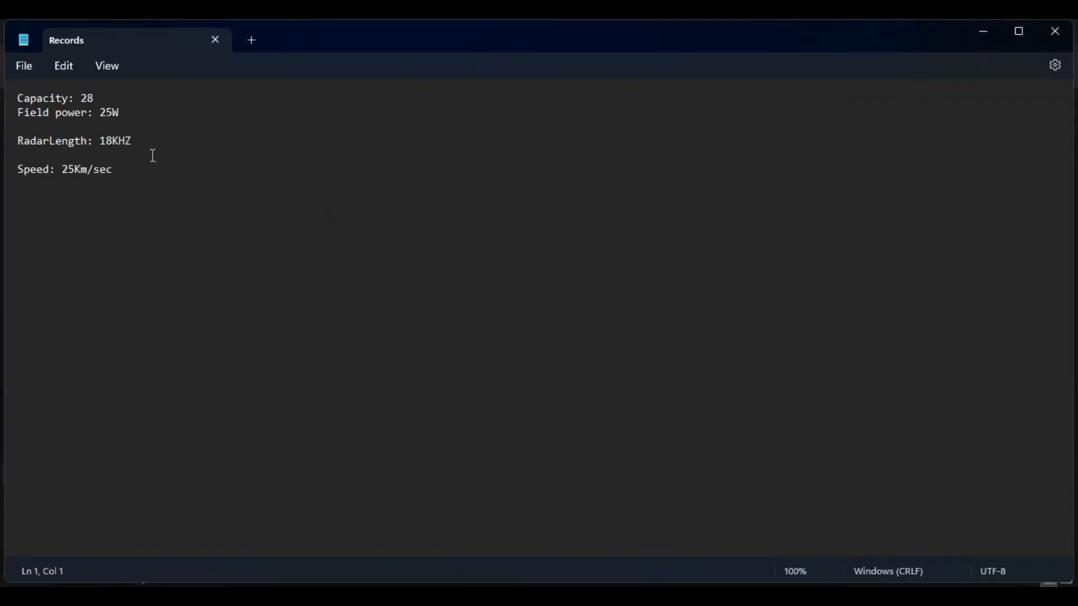
click(113, 169)
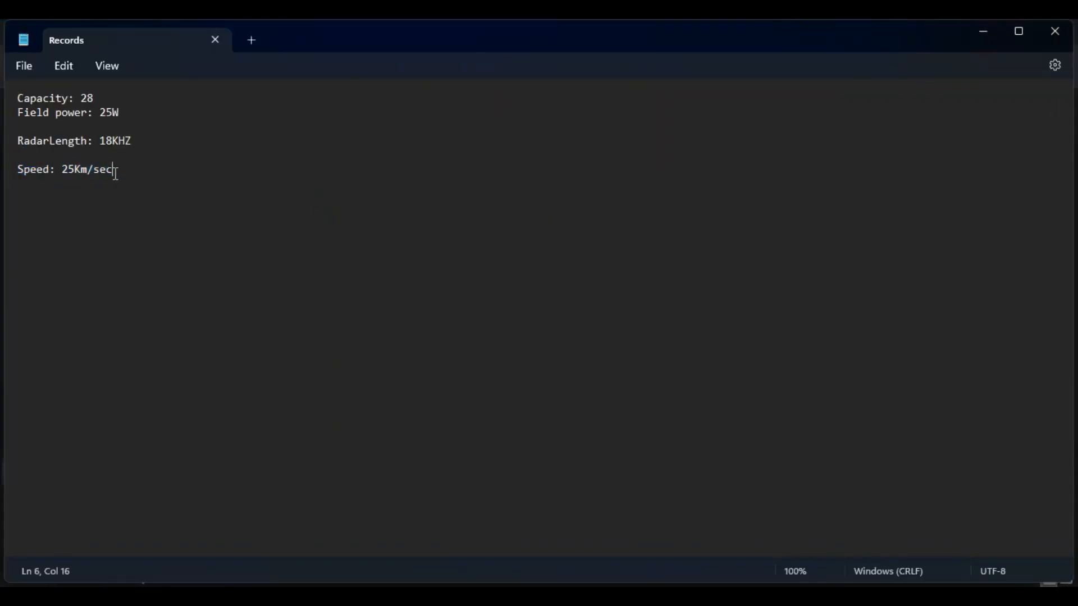